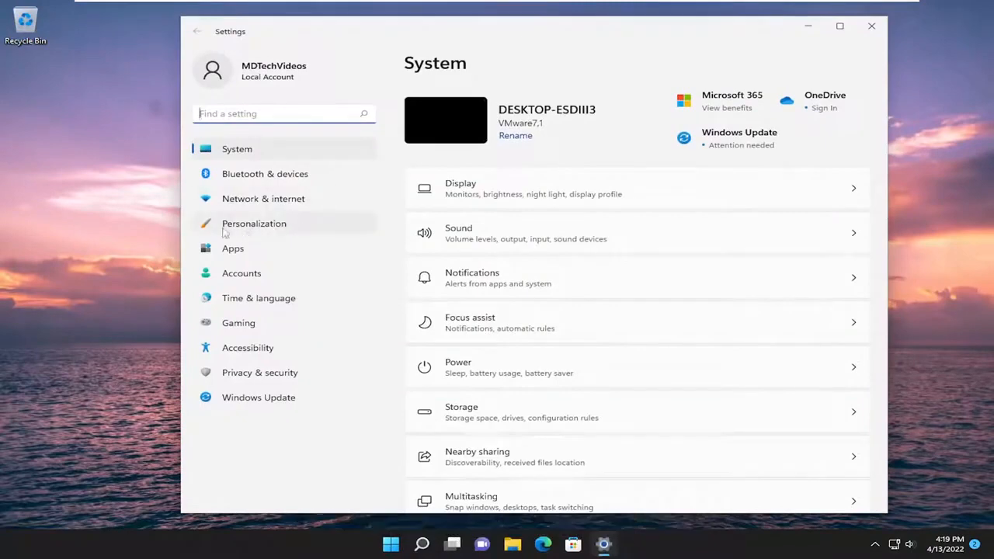
# Step: Go to Personalization and scroll to reveal Background, Colors, Themes and Start
pyautogui.click(254, 223)
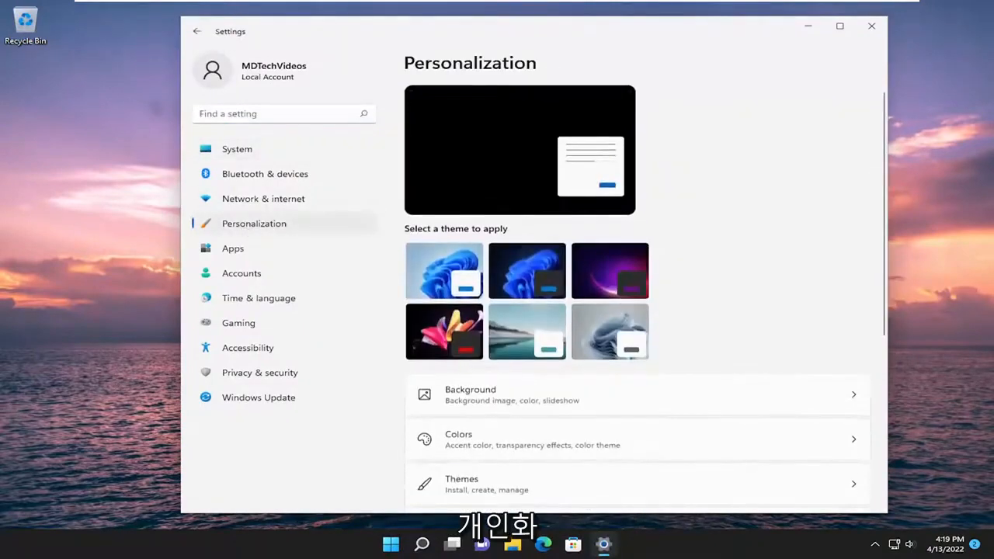
pyautogui.scroll(-3)
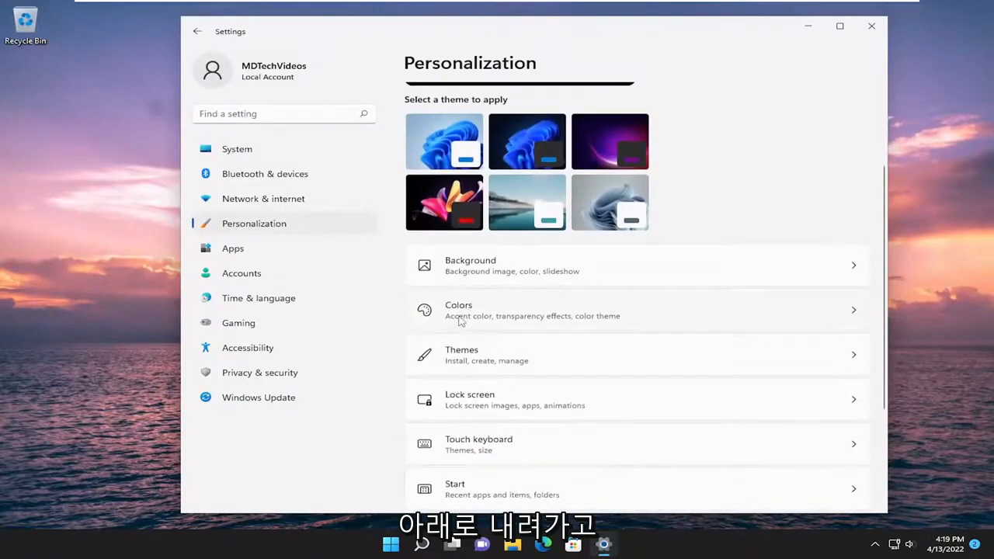
# Step: On the Colors page, switch accent color on title bars and window borders on, then back off
pyautogui.click(637, 310)
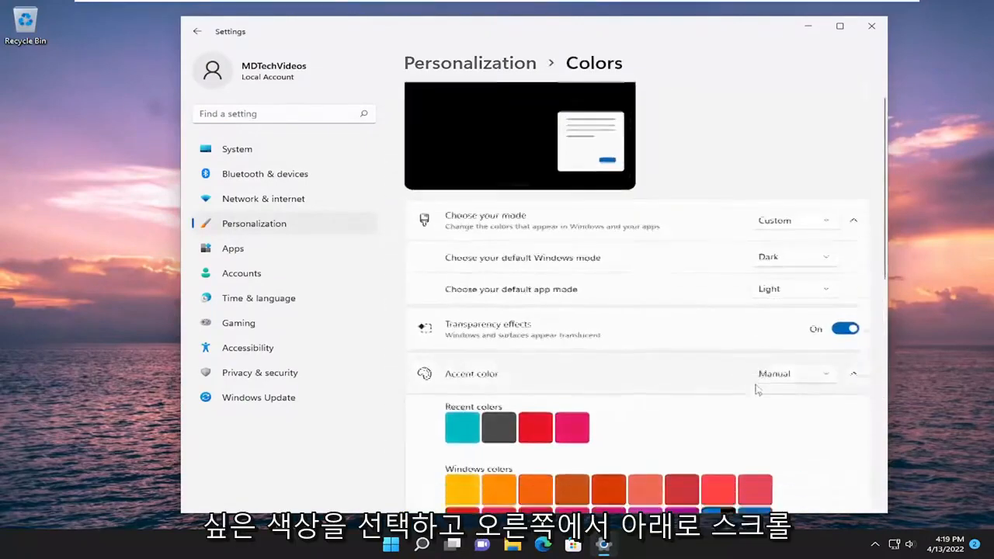
pyautogui.scroll(-3)
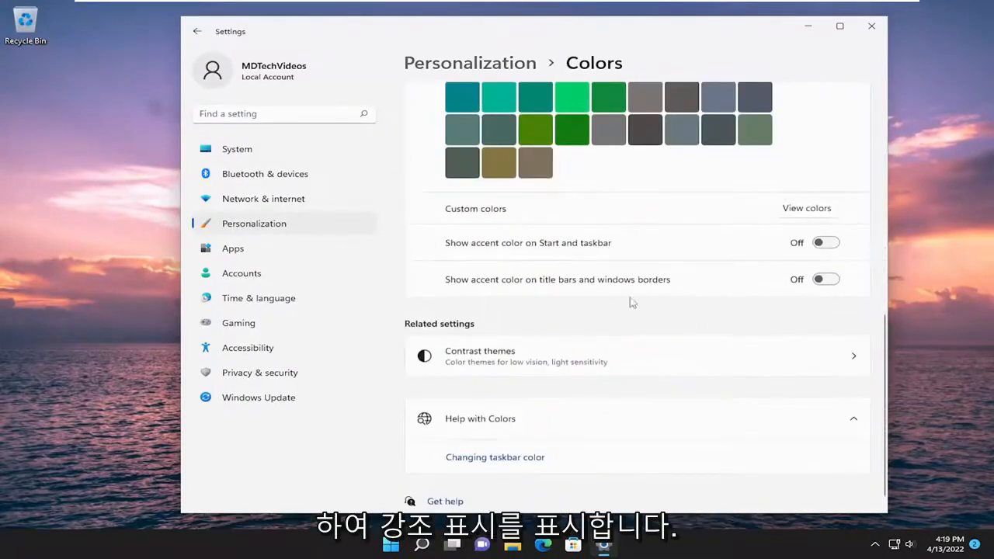
pyautogui.moveTo(516, 284)
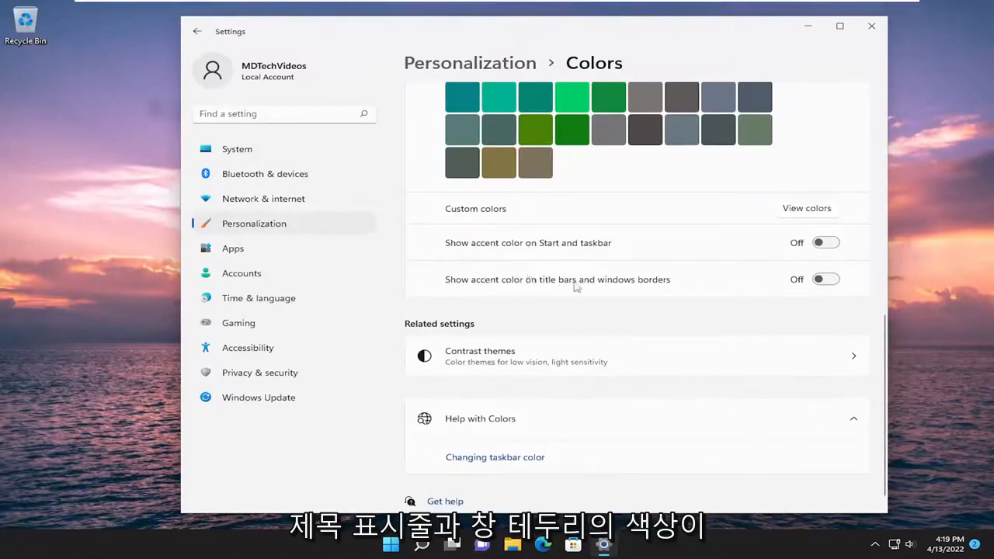
pyautogui.click(826, 279)
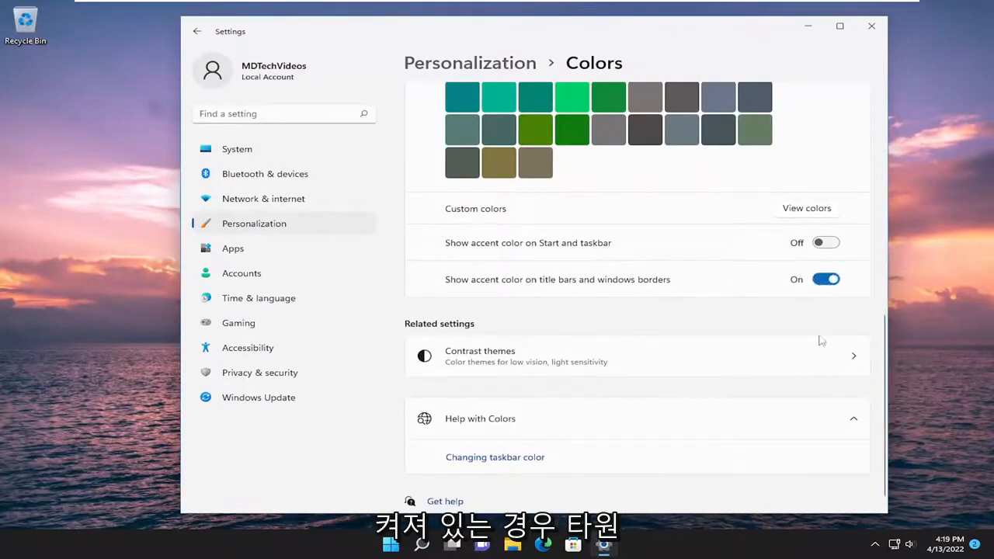
pyautogui.click(826, 279)
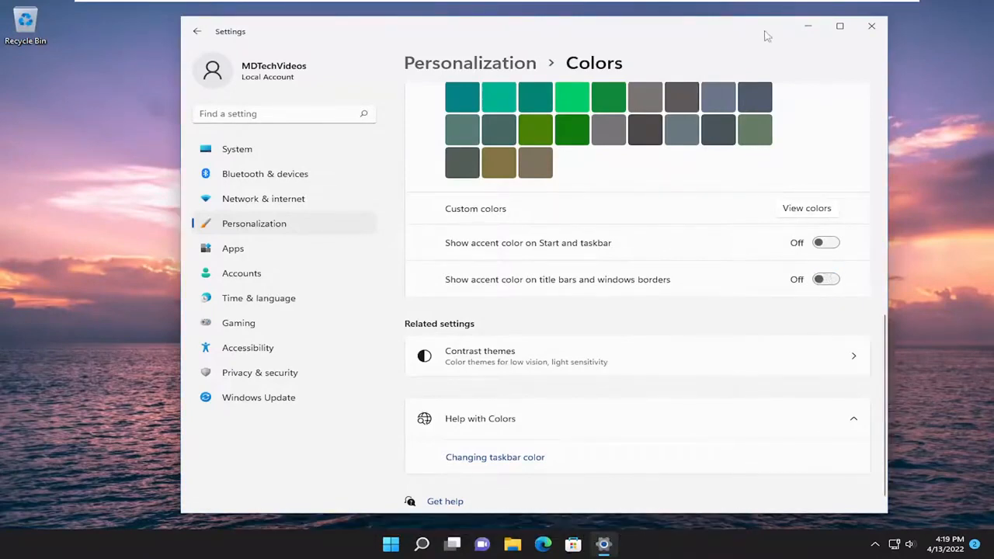
pyautogui.moveTo(185, 18)
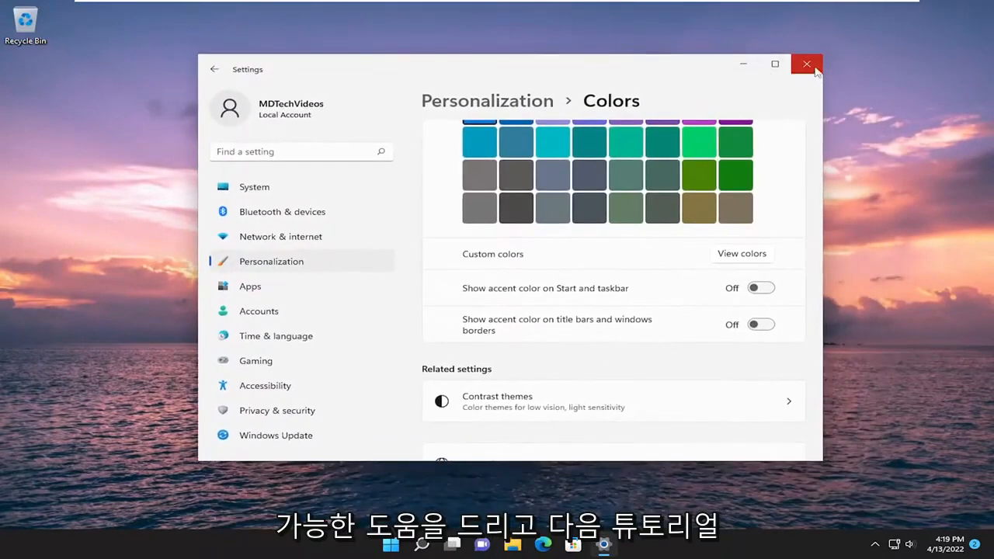
# Step: Close the Settings window with its title-bar X button
pyautogui.click(806, 63)
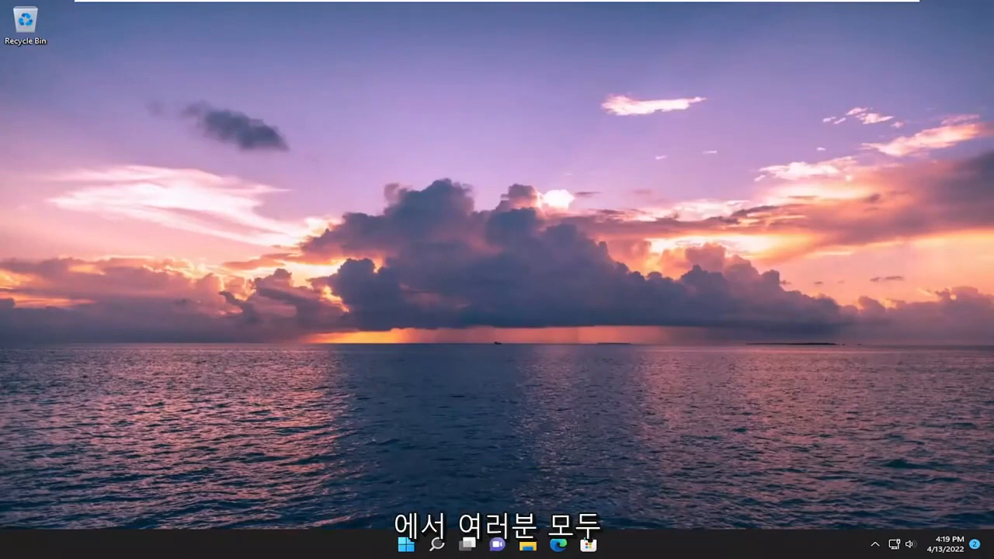